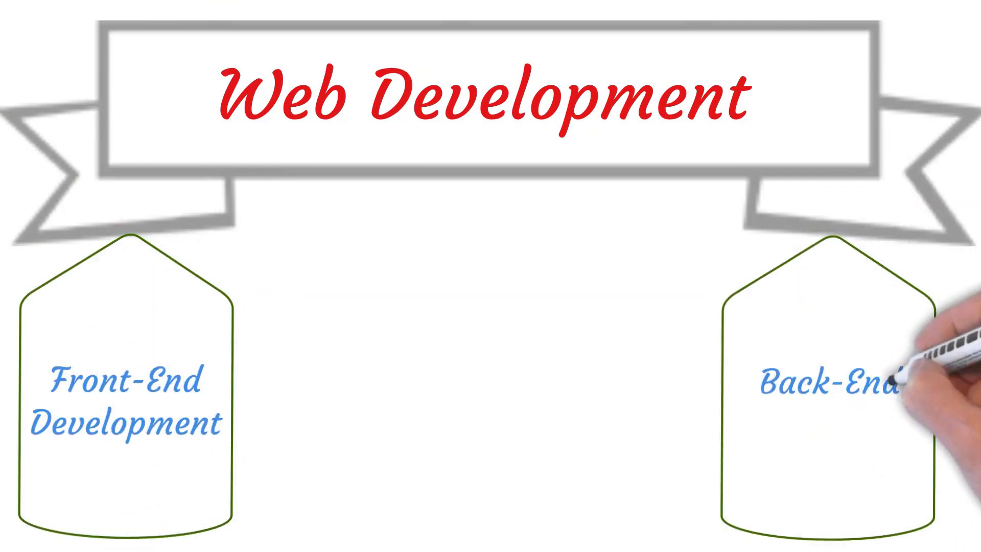
type("Development")
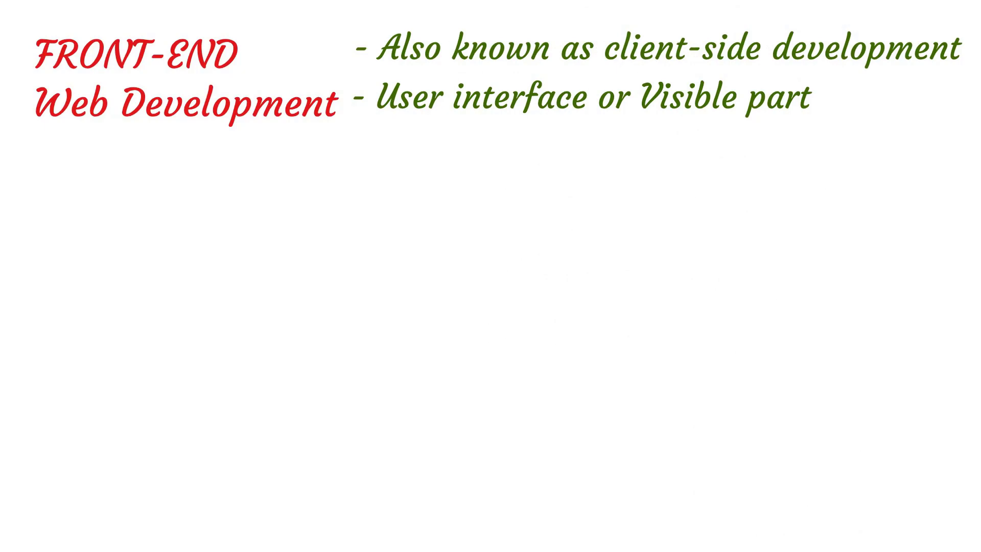
type("- such as text , buttons, images, menus,")
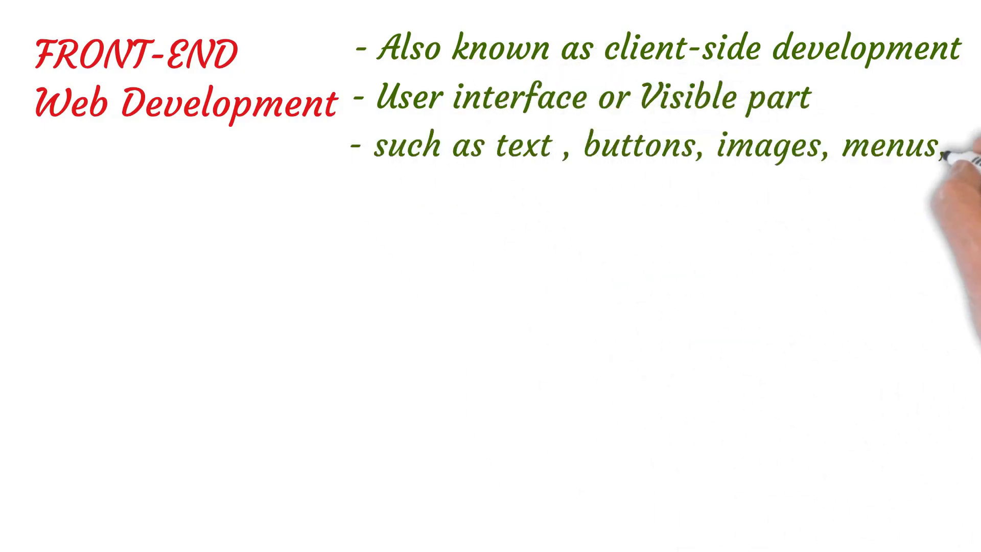
type("fonts, colors etc.")
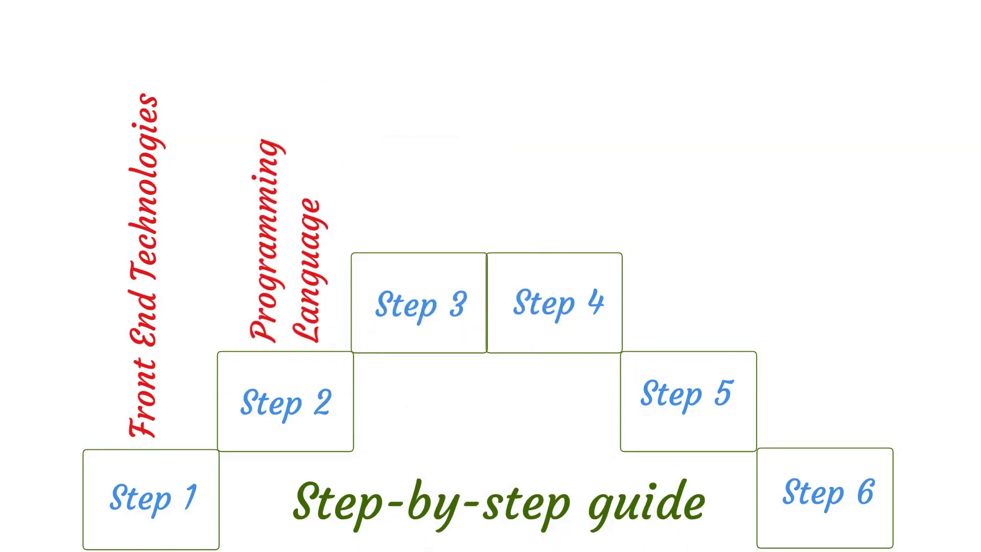
type("Database")
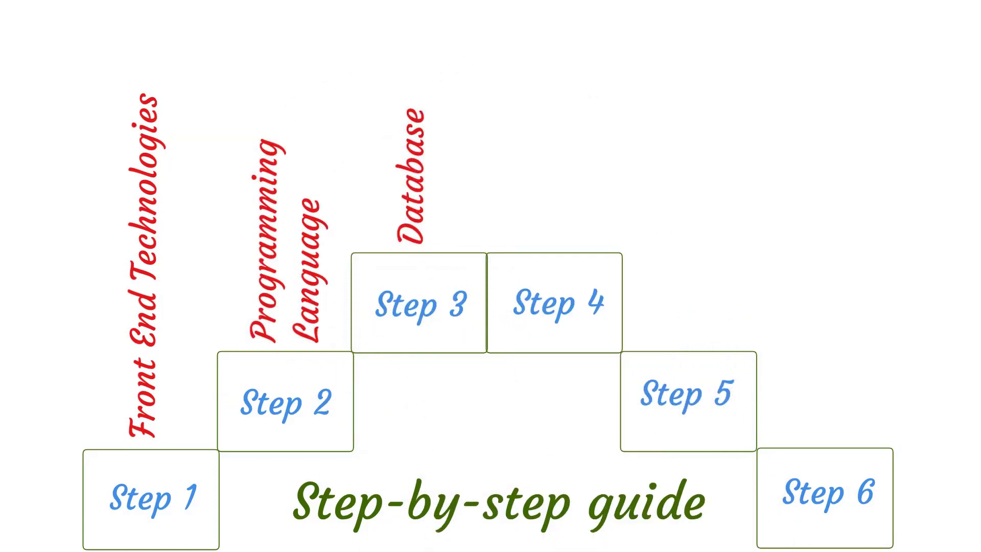